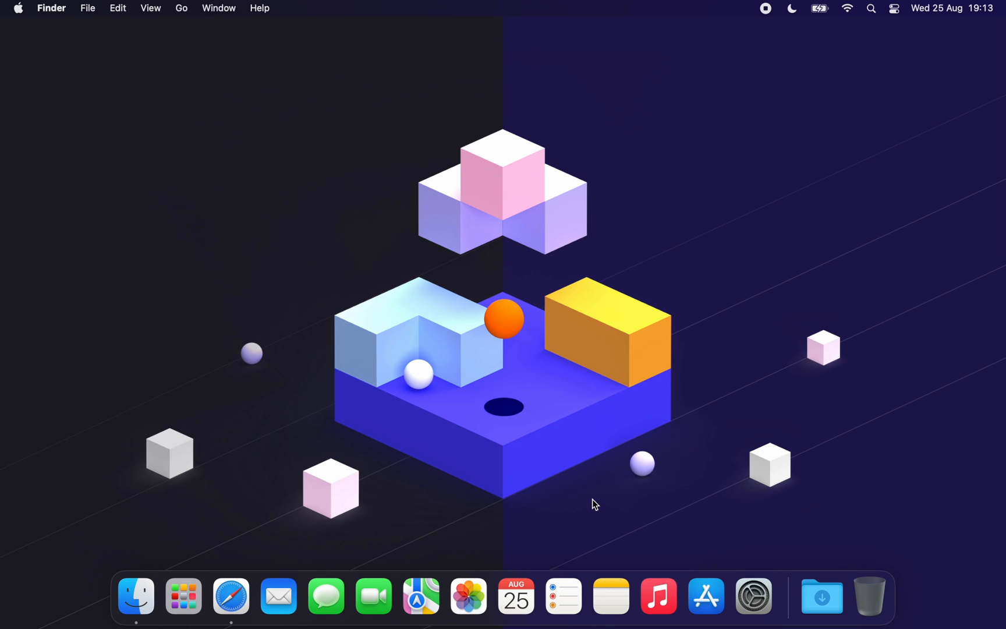
pyautogui.moveTo(230, 596)
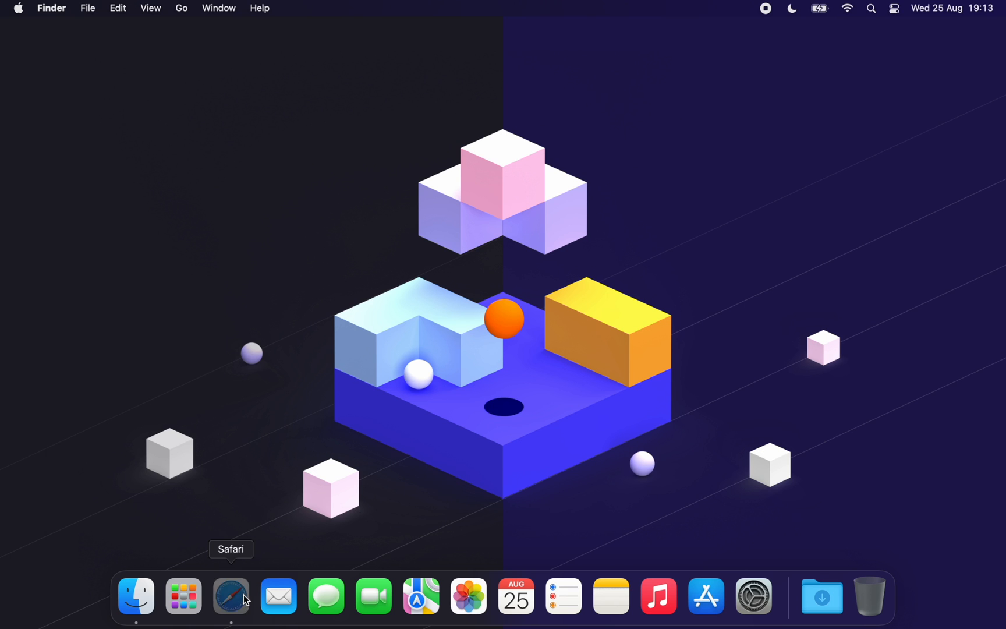
# Launch Safari showing the blocksy.local homepage logged in as admin.
pyautogui.click(231, 596)
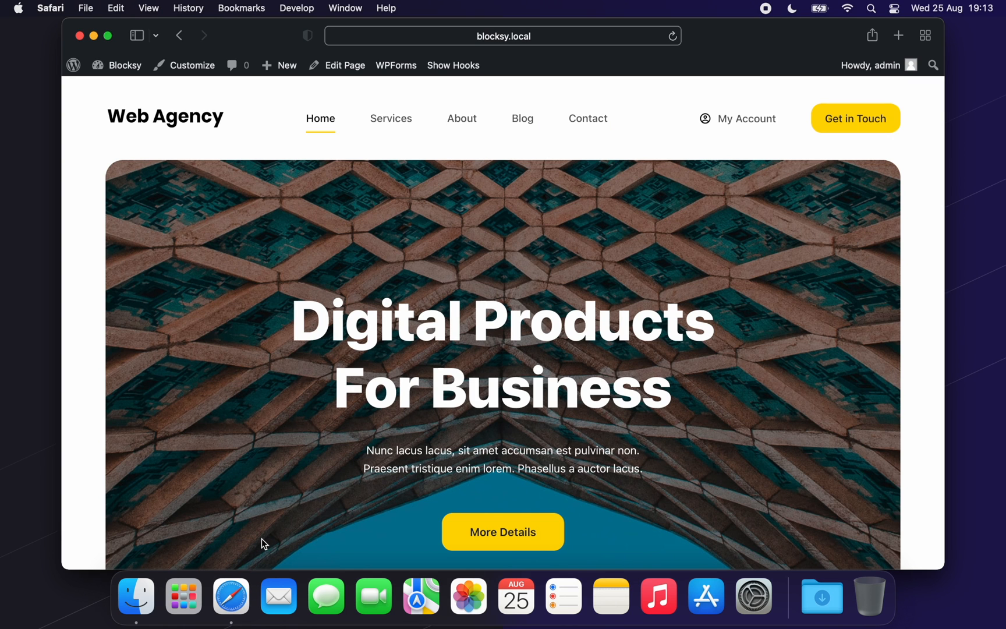
pyautogui.moveTo(242, 316)
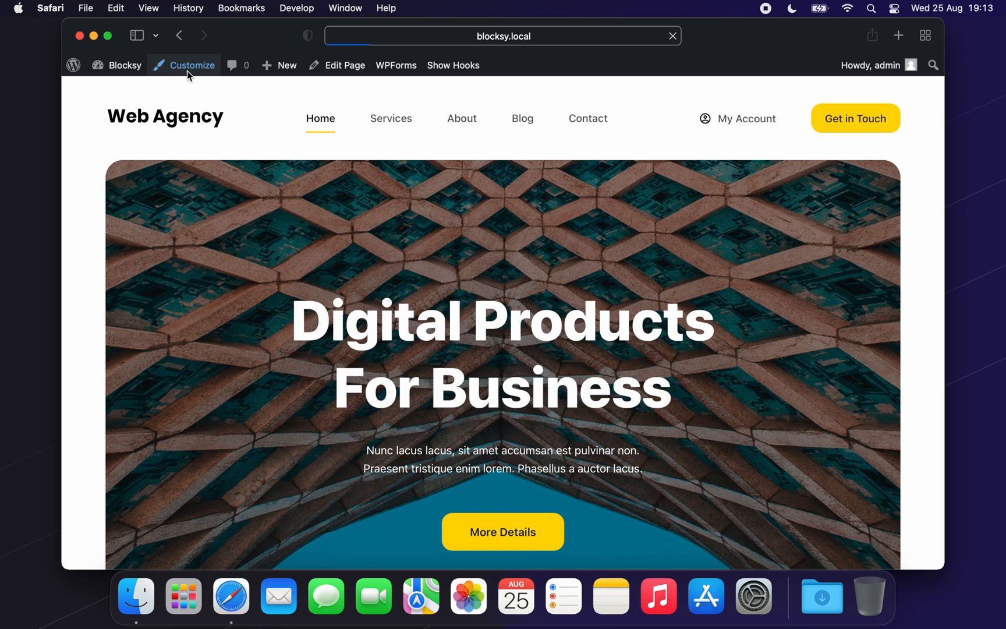
# Reach the Visitor Engagement settings under General in the Customizer.
pyautogui.click(191, 65)
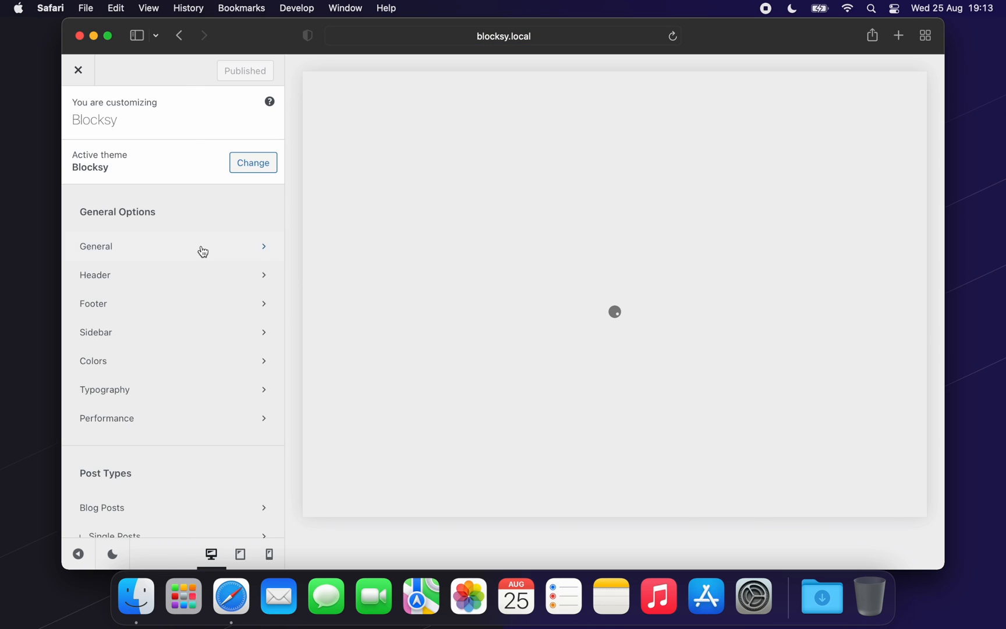
pyautogui.click(95, 246)
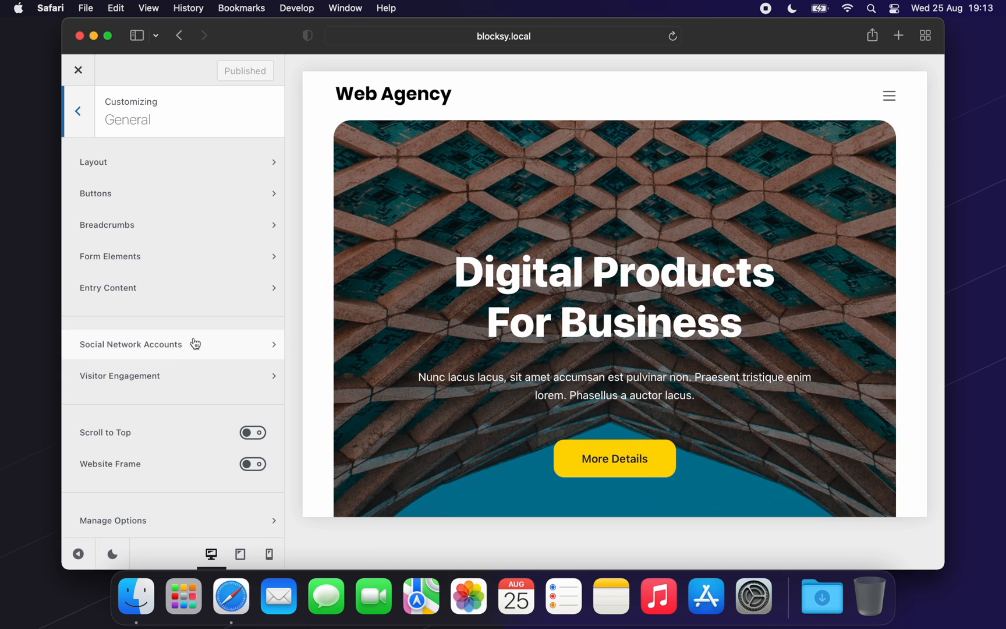
pyautogui.click(118, 375)
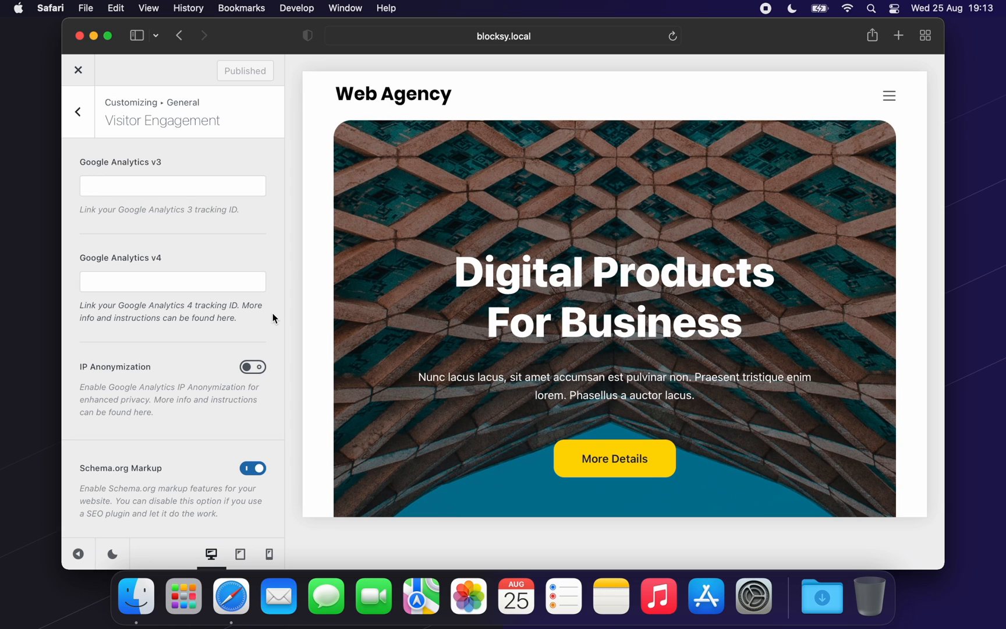
# Set Google Analytics v4 ID to GA-XXXXXX-01, enable IP anonymization and publish.
pyautogui.click(172, 281)
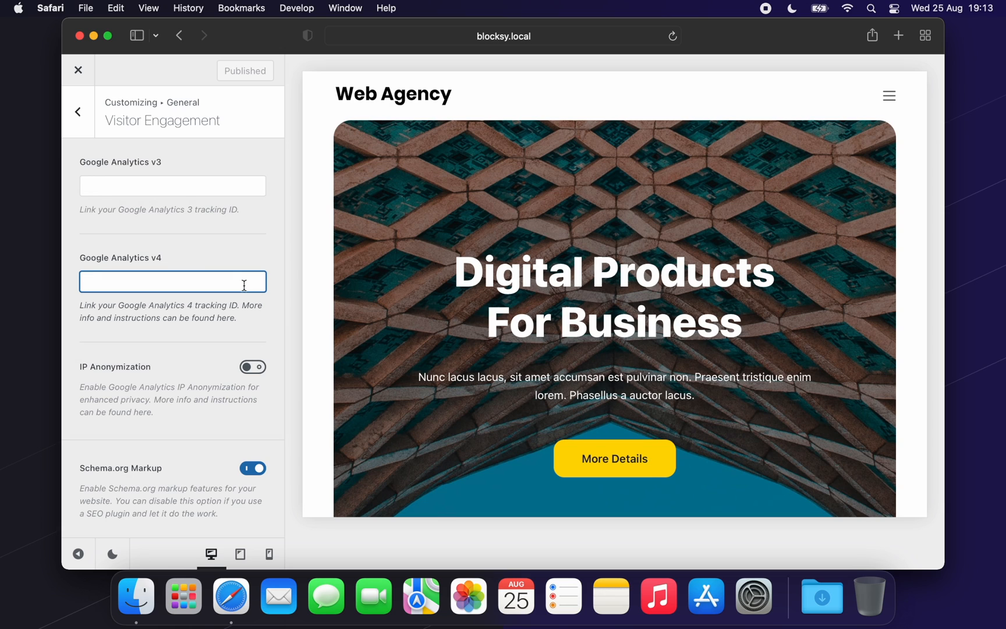
pyautogui.write('GA-XXXXXX-')
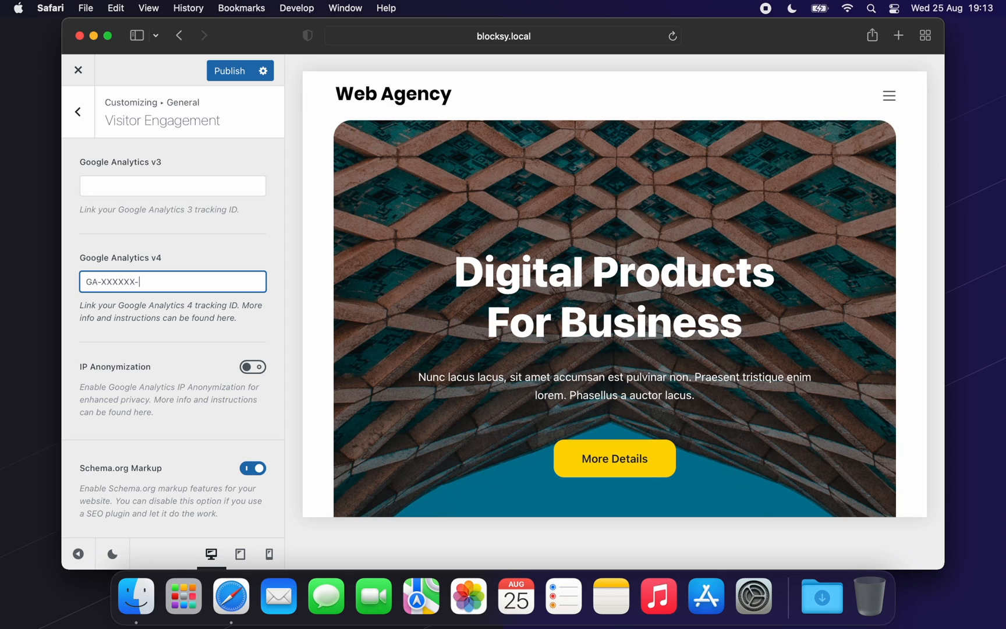
pyautogui.write('01')
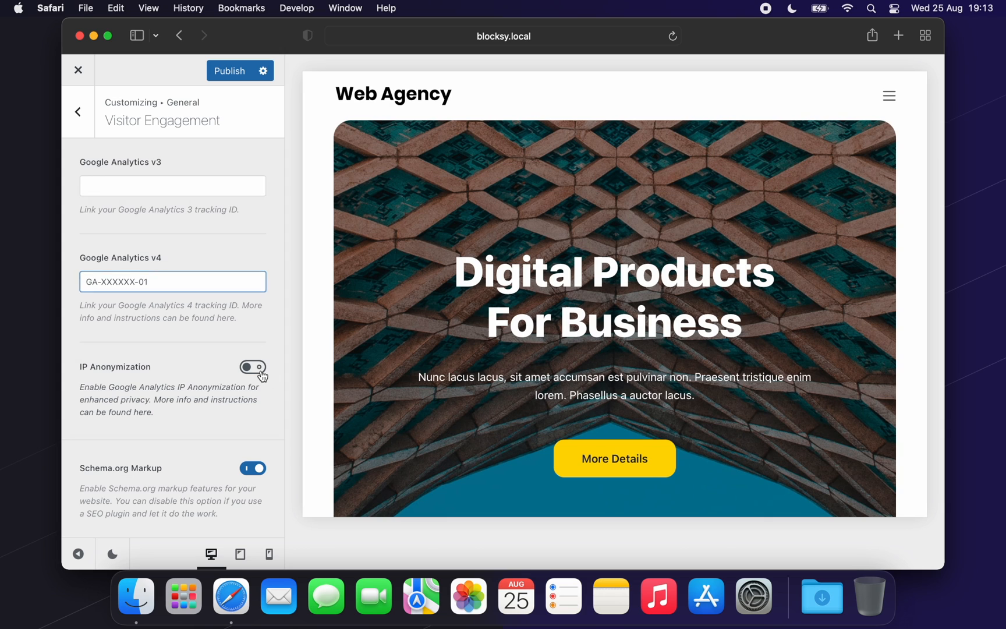
pyautogui.click(252, 367)
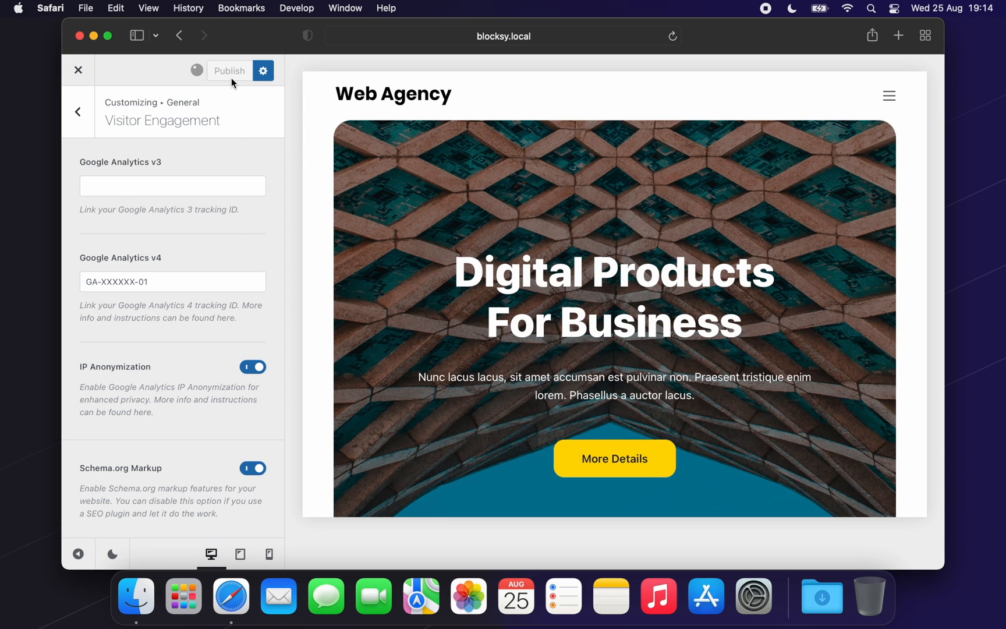
pyautogui.click(229, 71)
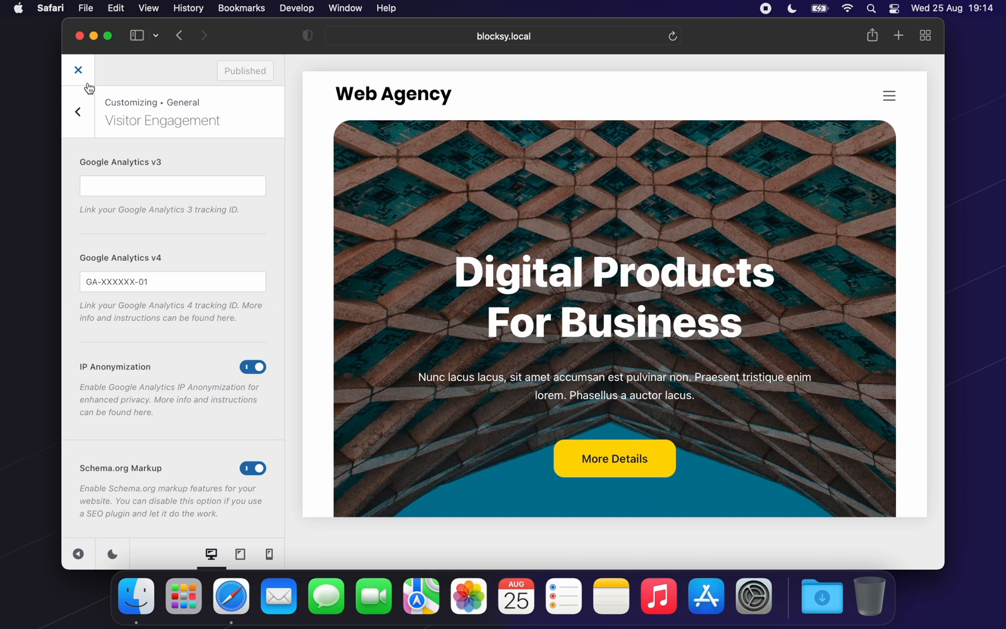
# Leave the Customizer and go to the Blocksy admin page in the dashboard.
pyautogui.click(78, 70)
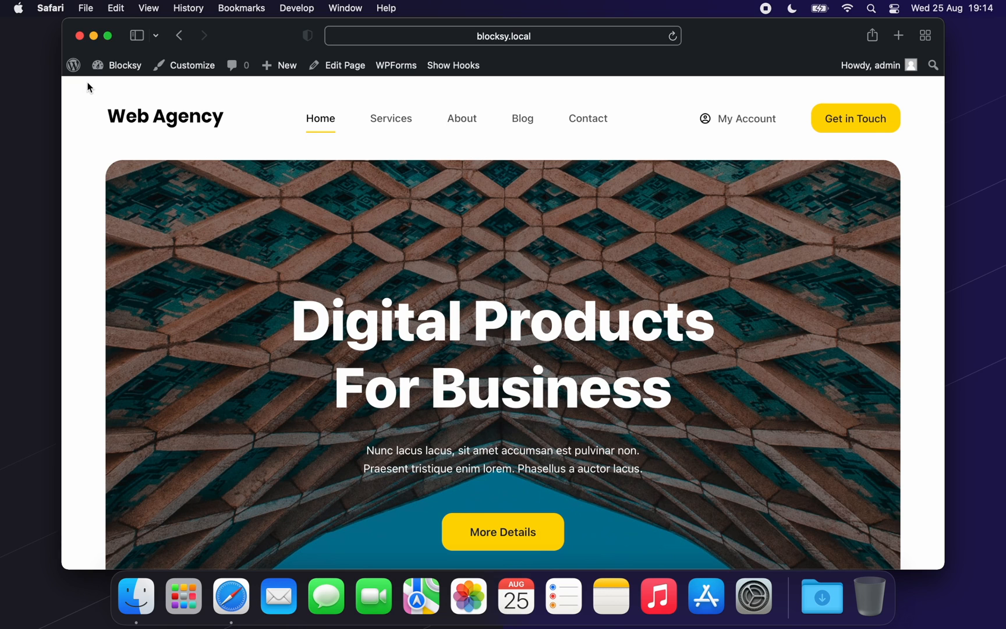
pyautogui.click(124, 65)
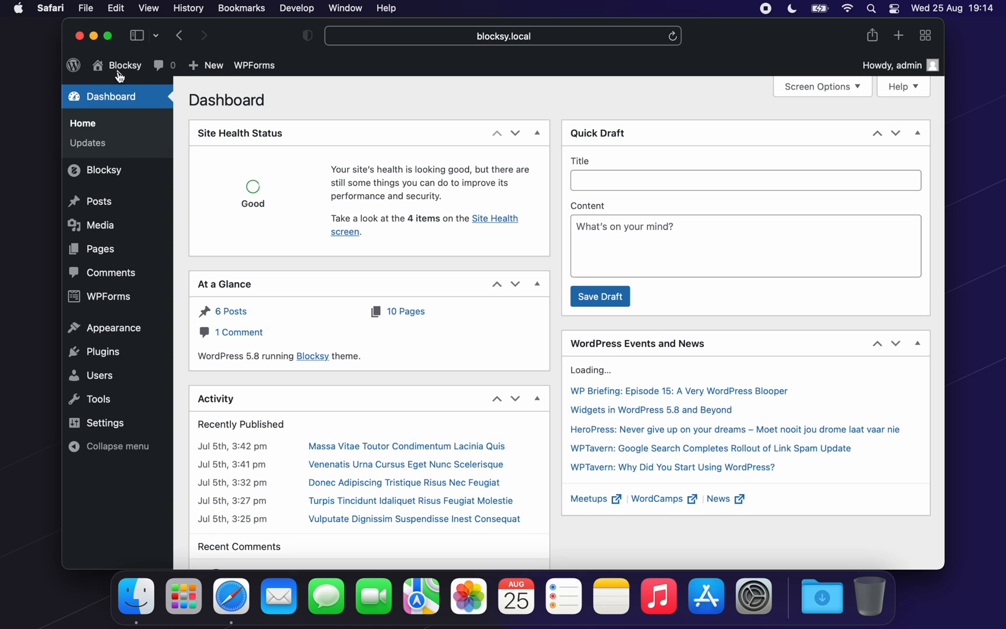
pyautogui.click(104, 170)
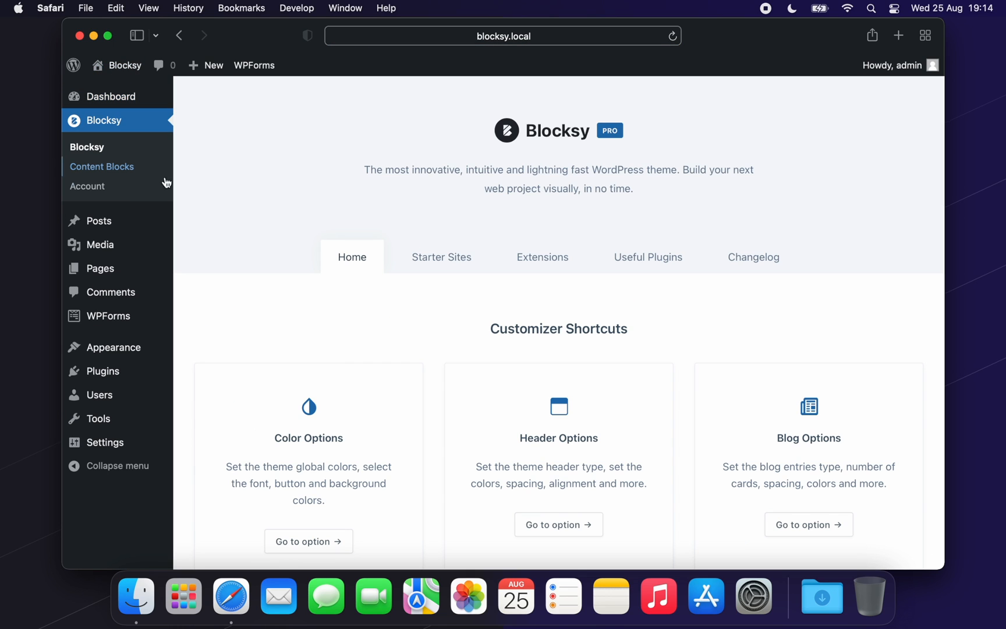
# Activate the Custom Code Snippets extension in the Pro Extensions list.
pyautogui.click(542, 256)
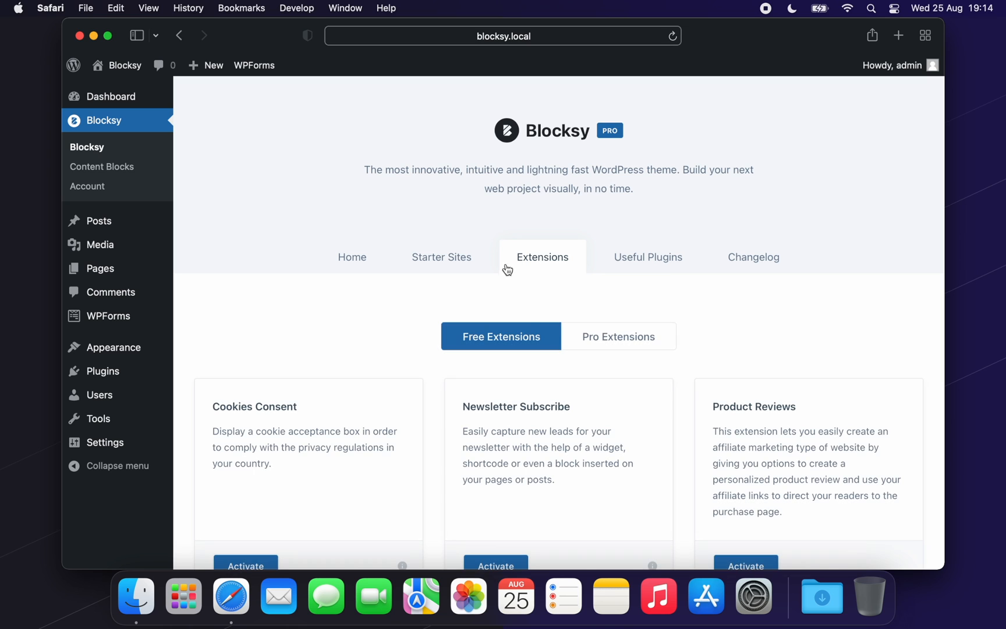
pyautogui.click(617, 336)
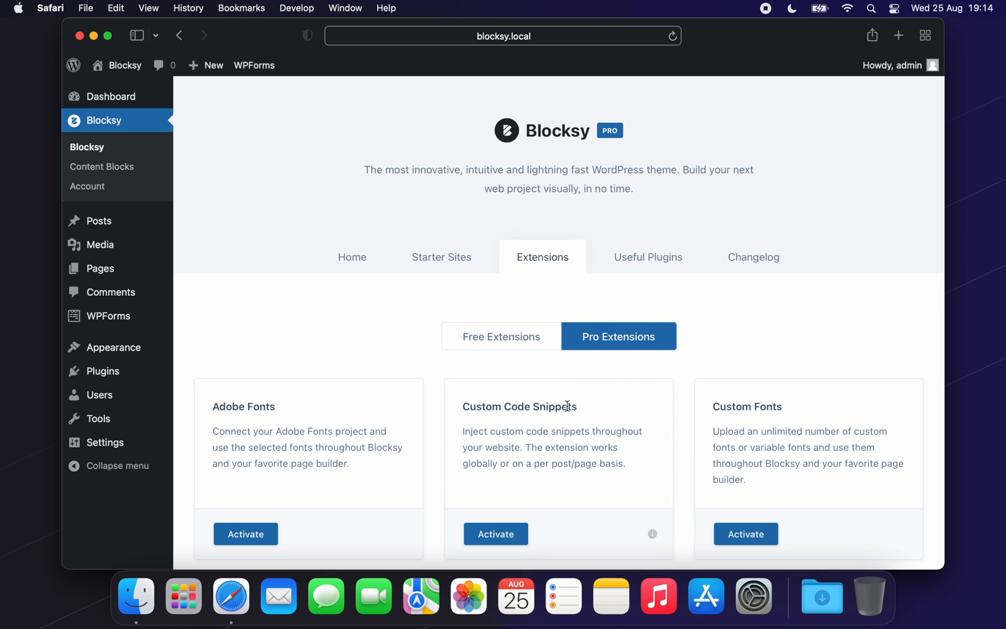
pyautogui.click(495, 533)
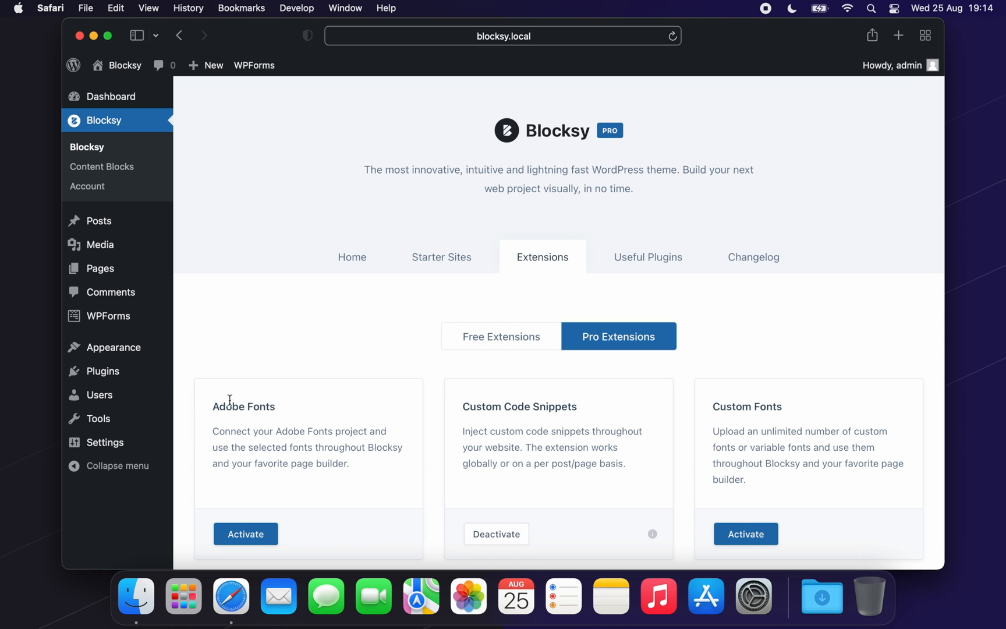
pyautogui.moveTo(114, 346)
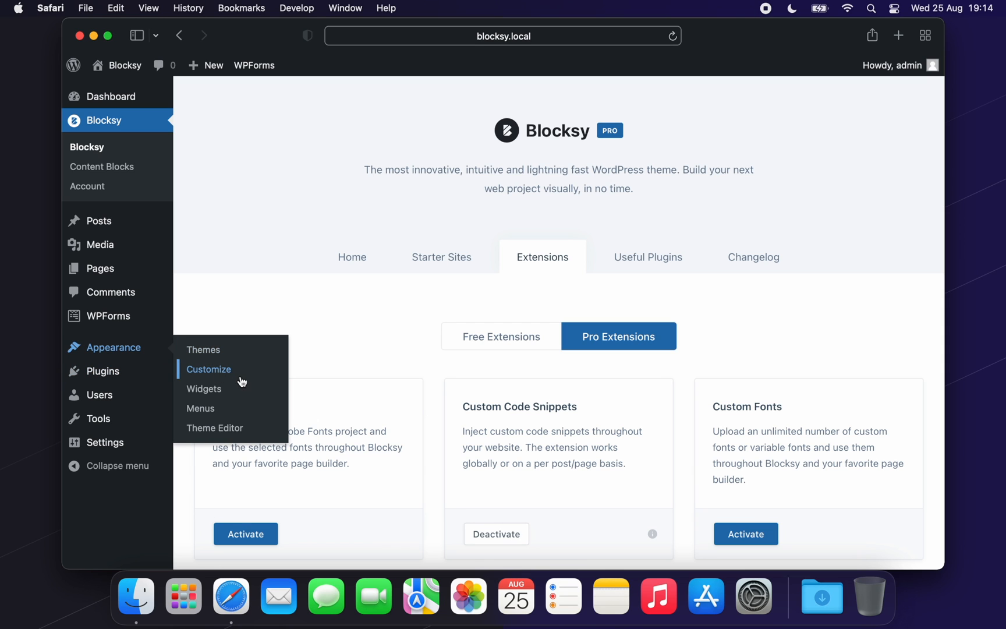
# Enter the Customizer's Custom Code Snippets section.
pyautogui.click(208, 369)
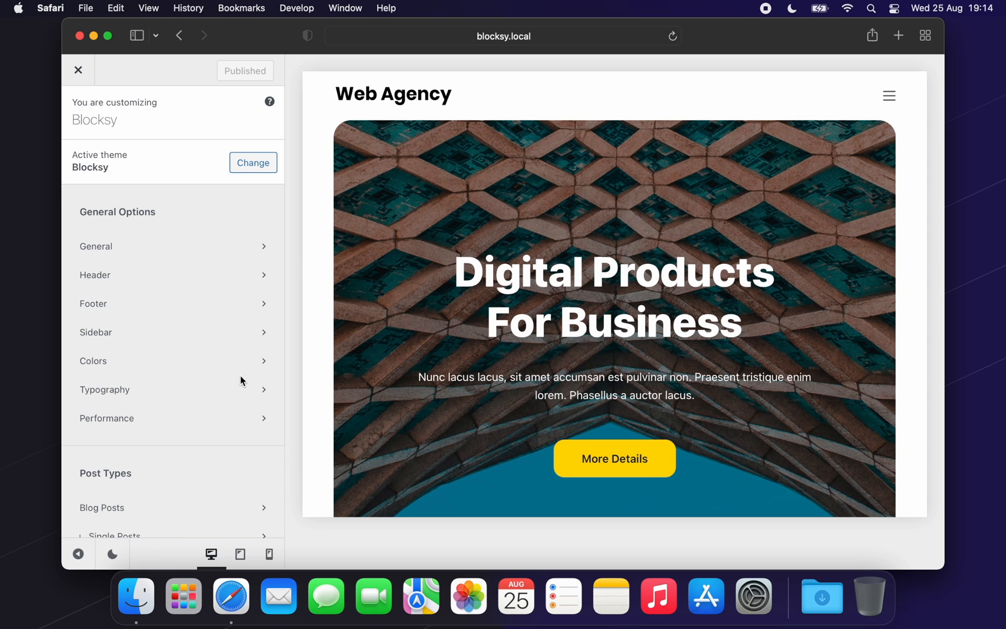
pyautogui.scroll(-3)
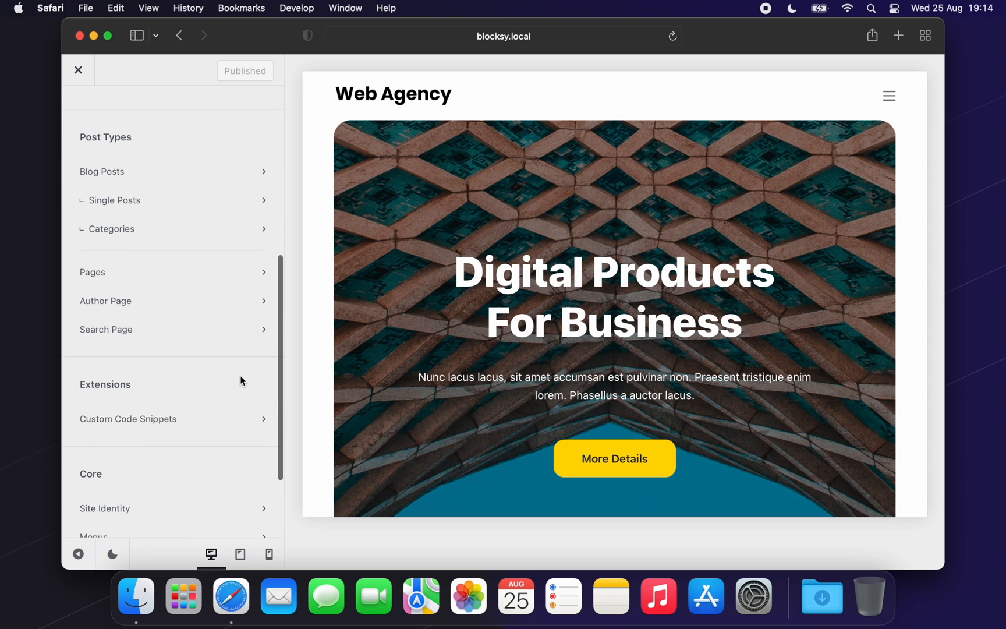
pyautogui.click(129, 418)
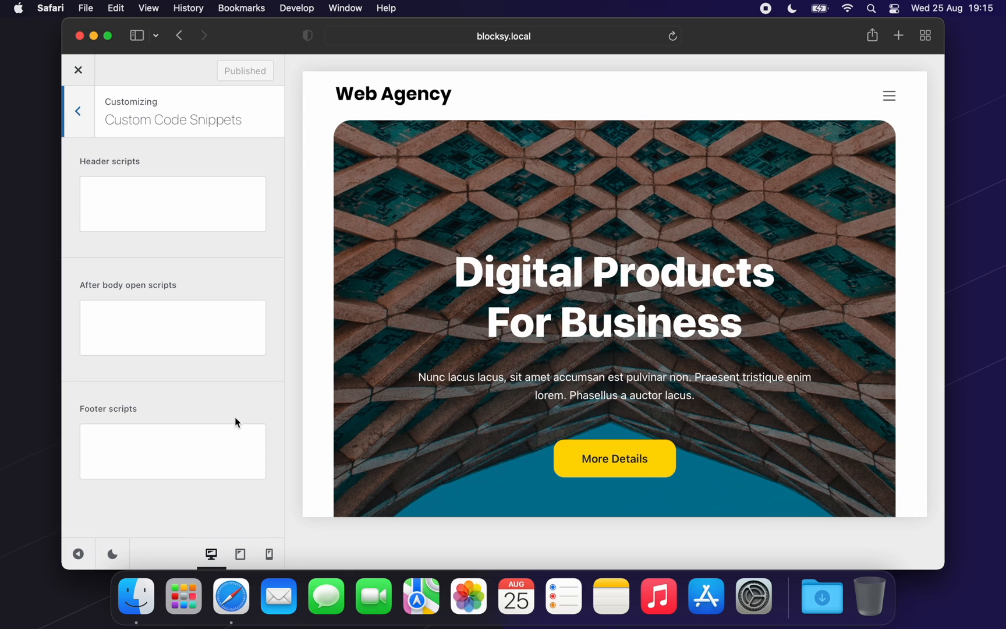
pyautogui.moveTo(270, 256)
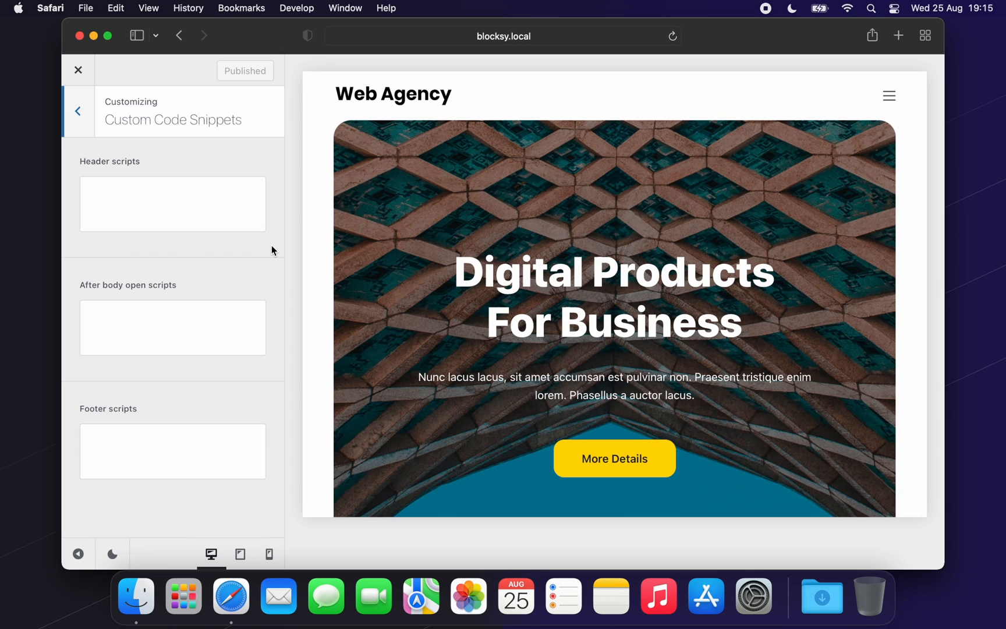
# Fill the Header scripts box with '<script> your script here </script>'.
pyautogui.click(172, 204)
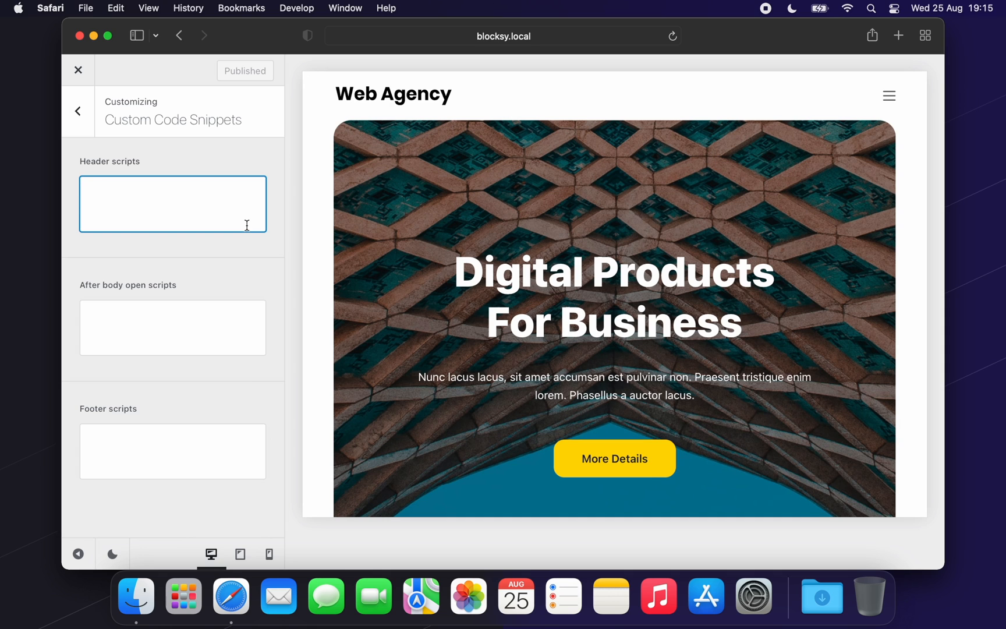
pyautogui.write('<script')
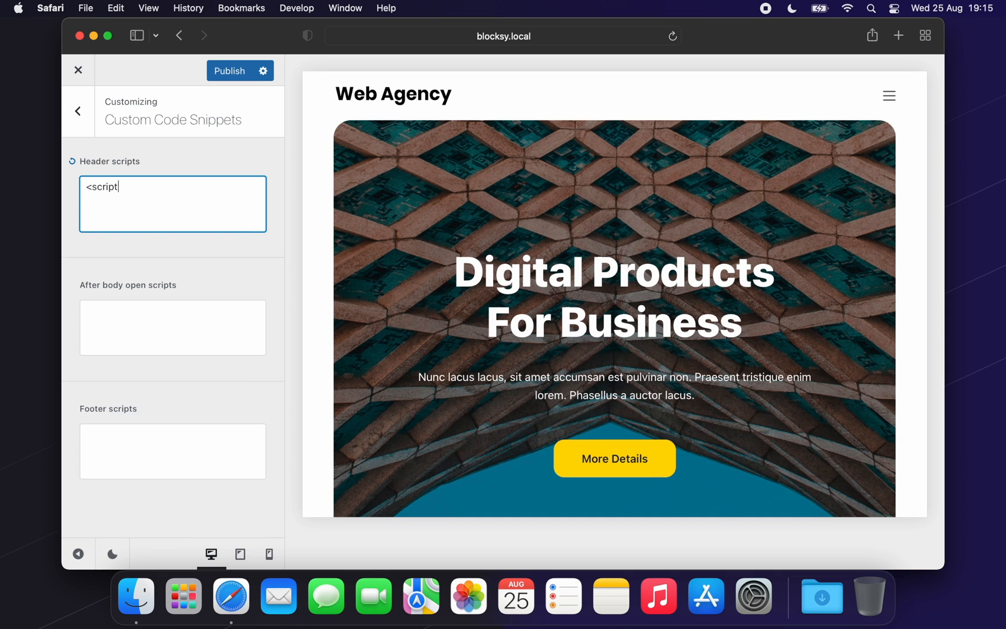
pyautogui.write('>yo')
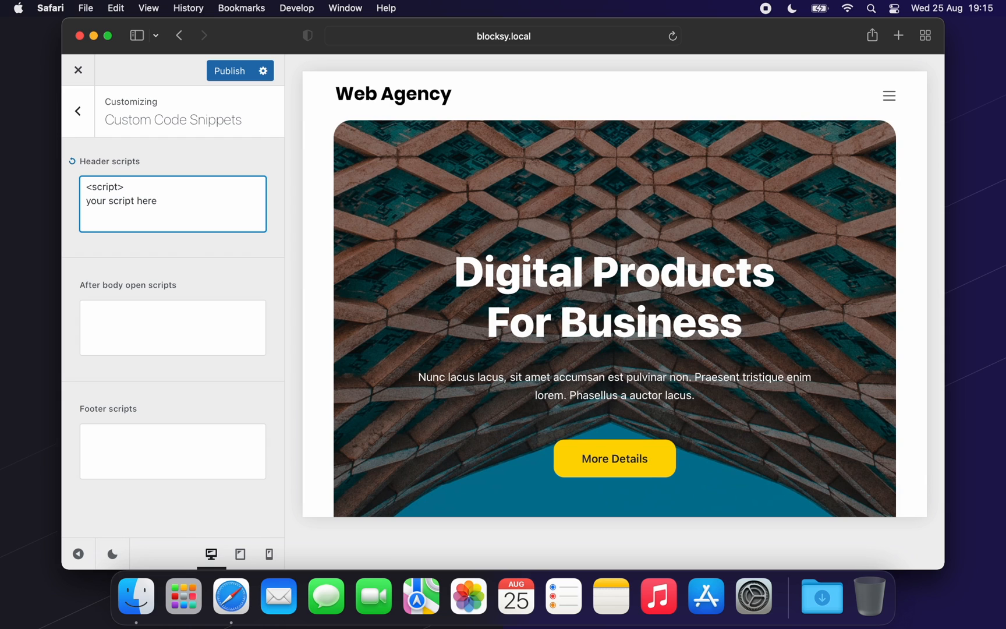
pyautogui.write('</script>')
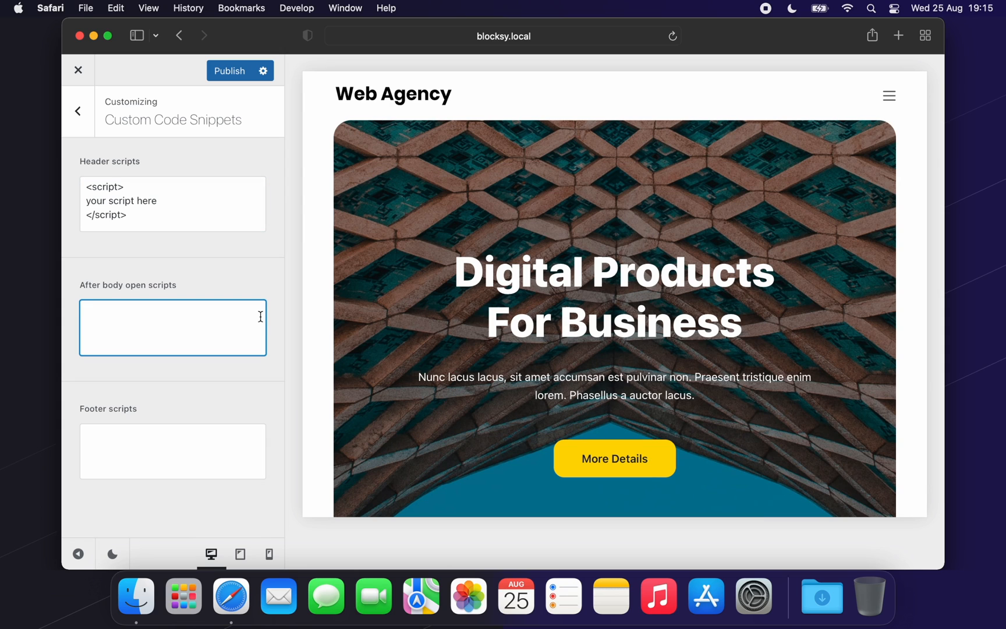
pyautogui.click(173, 451)
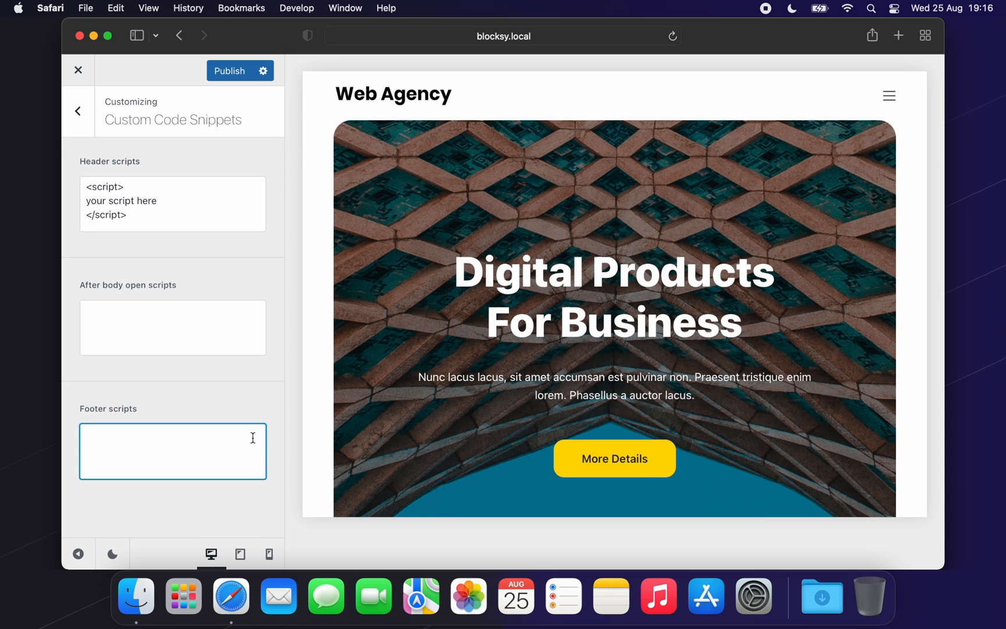
pyautogui.moveTo(244, 103)
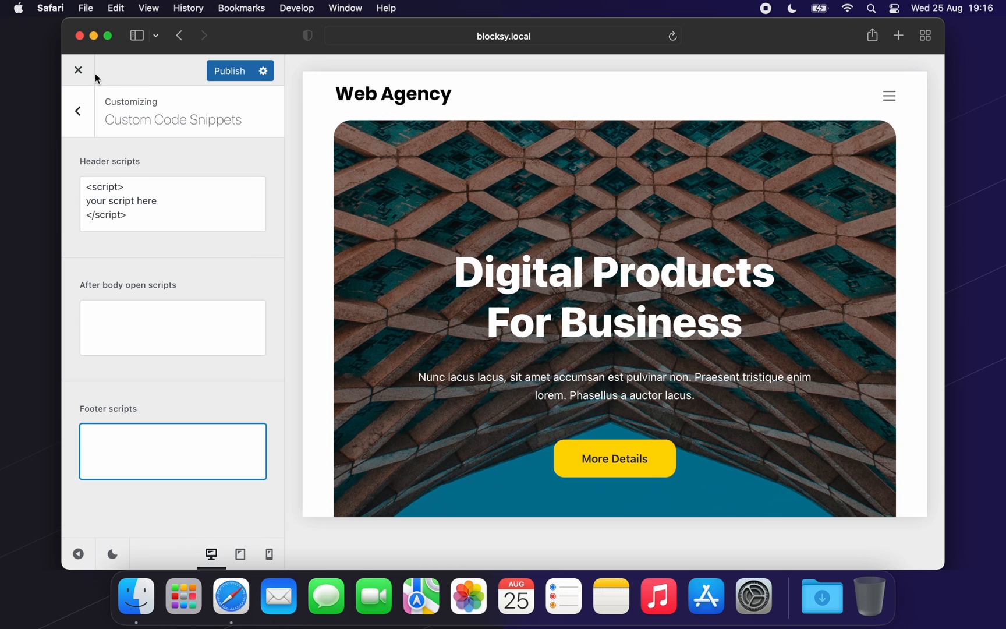
# Leave the Customizer, discarding the unsaved changes.
pyautogui.click(78, 70)
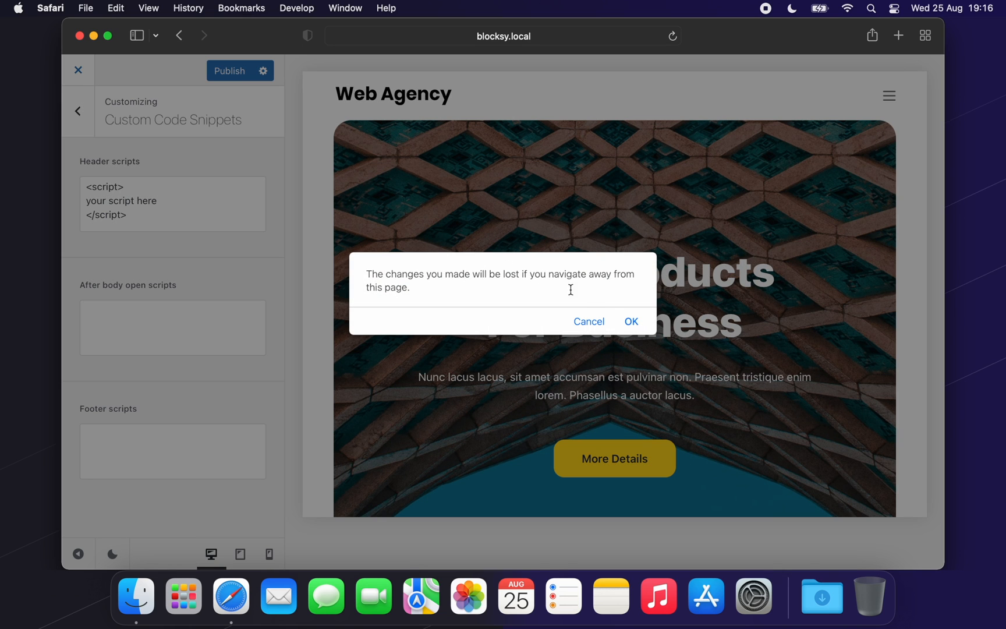
pyautogui.click(629, 322)
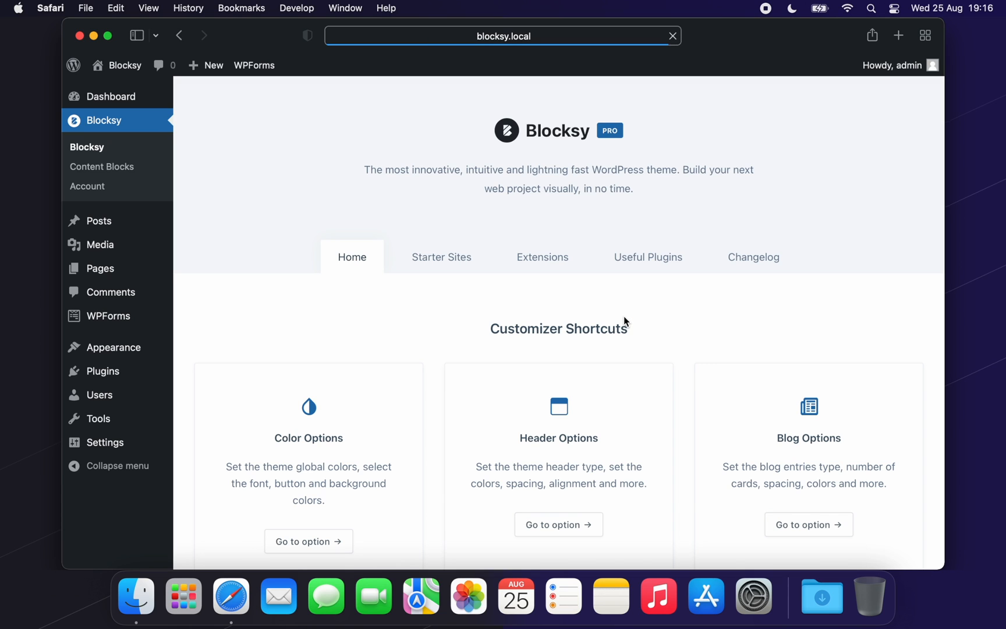
pyautogui.moveTo(100, 267)
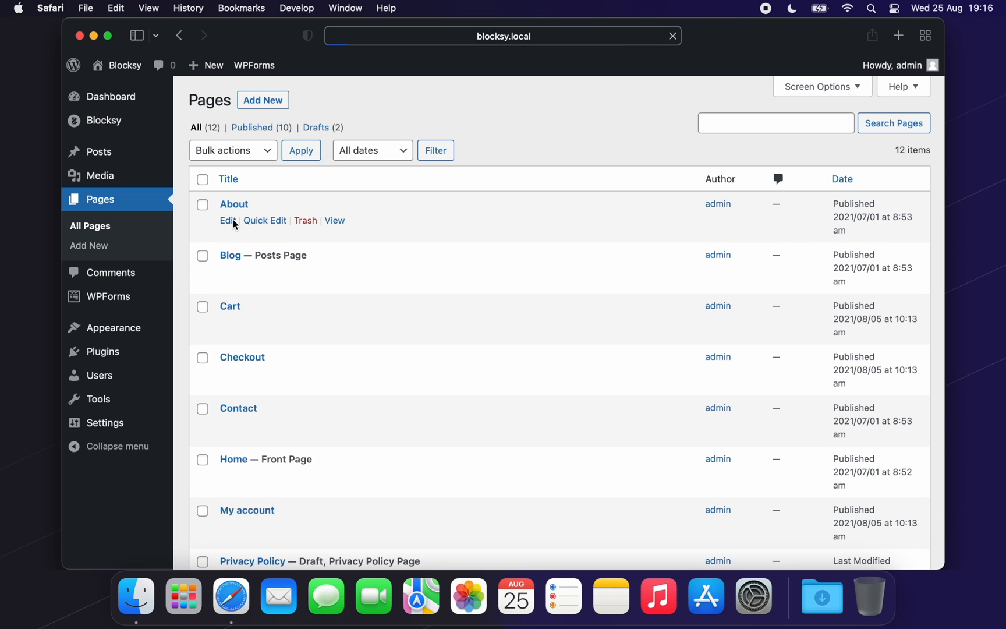
# Edit the About page and reveal its per-page Custom Code Snippets script boxes.
pyautogui.click(226, 220)
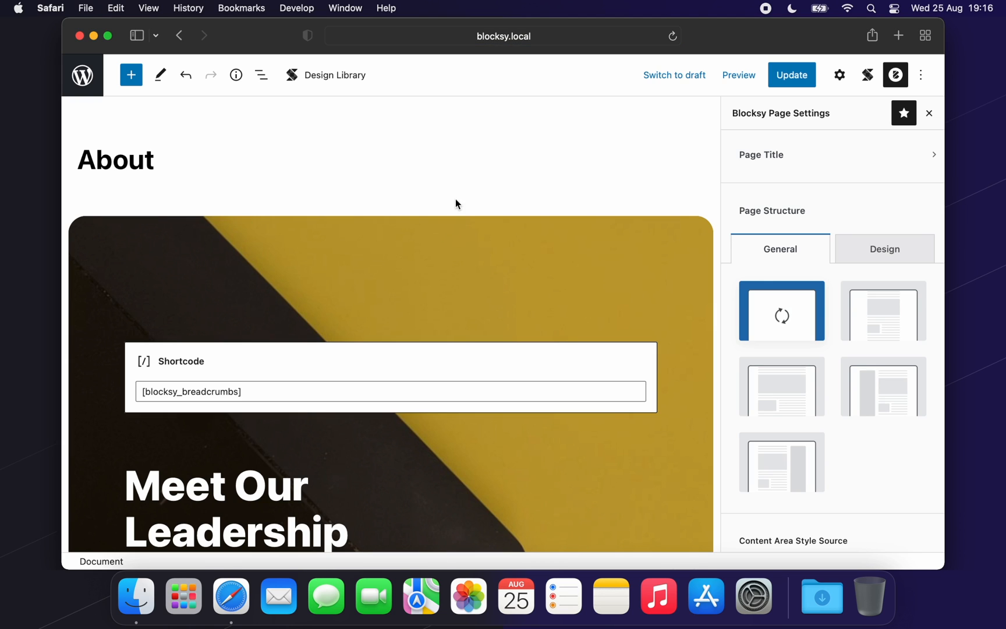
pyautogui.scroll(-3)
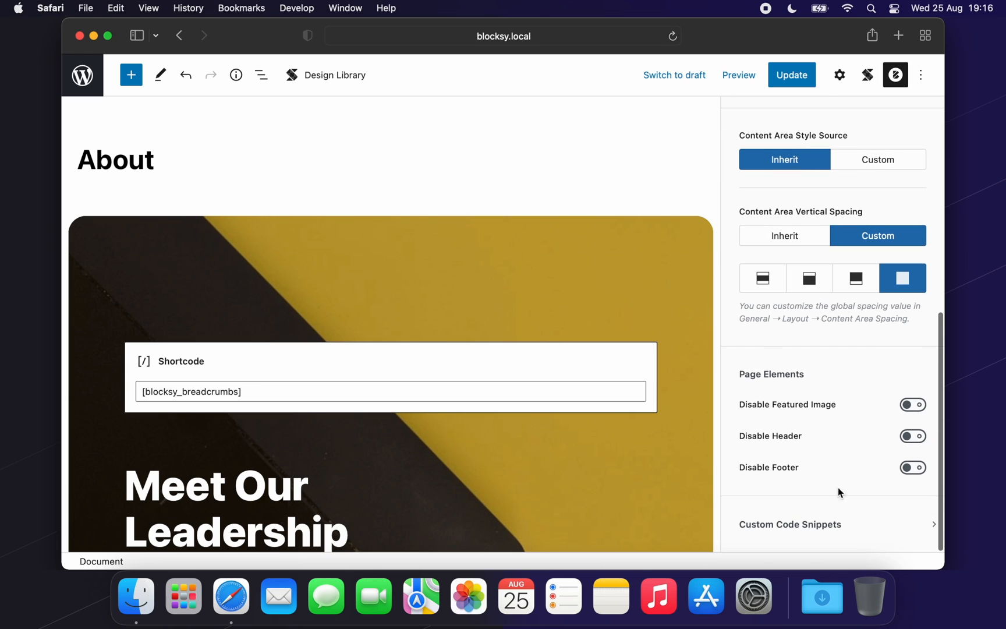
pyautogui.scroll(-3)
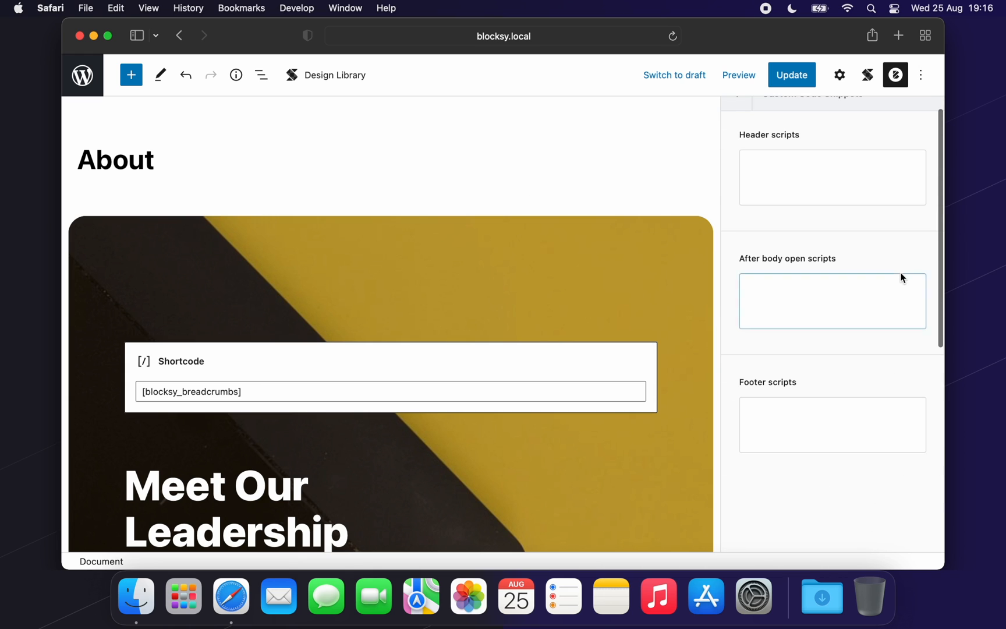